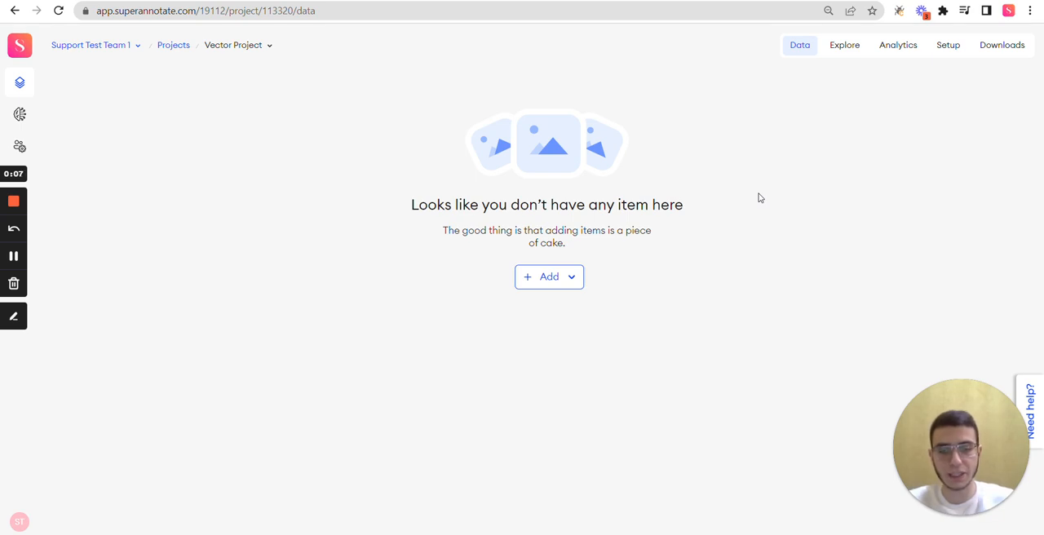
pyautogui.moveTo(904, 123)
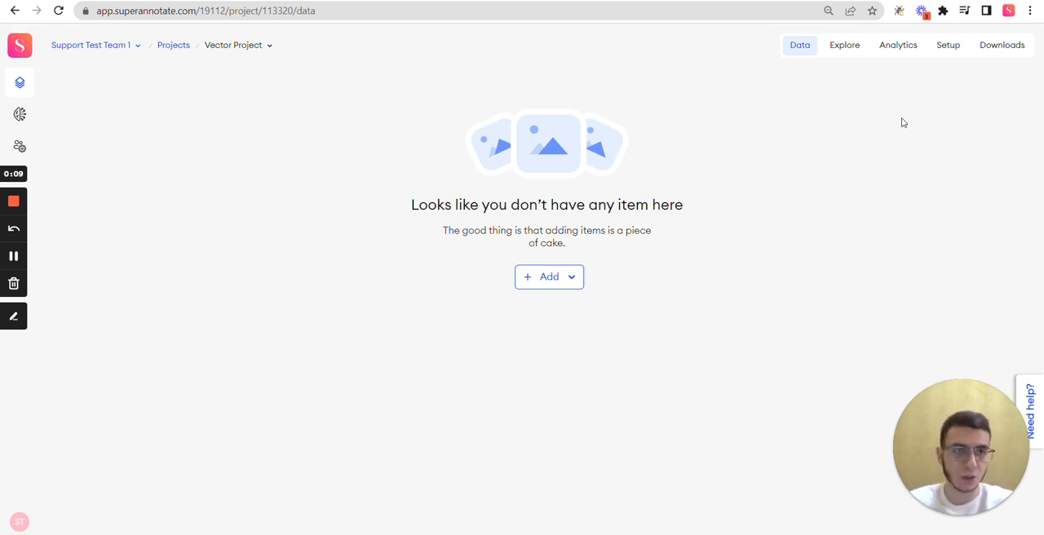
pyautogui.moveTo(948, 45)
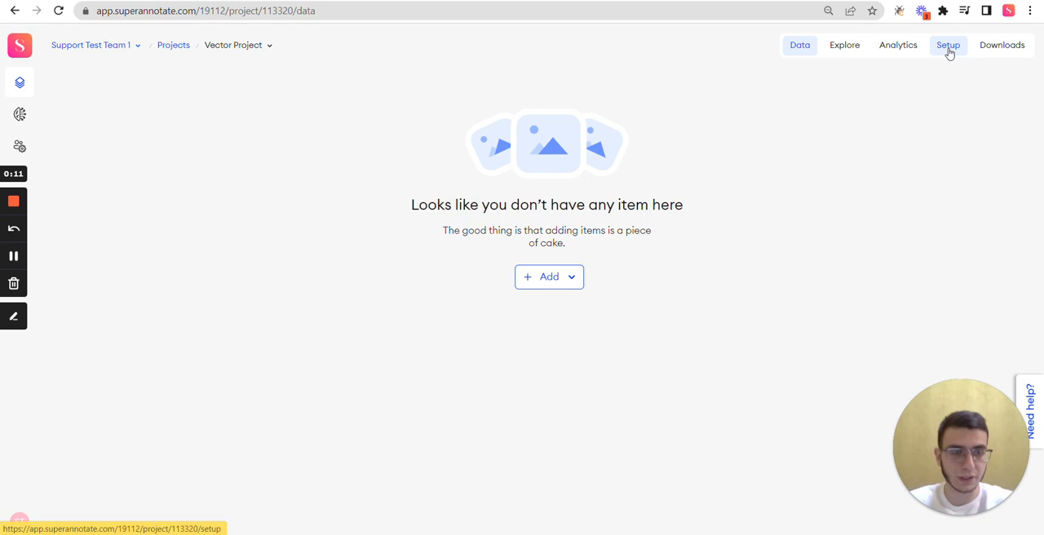
# - Go to Vector Project's Setup area and show the Contributors section
pyautogui.click(948, 46)
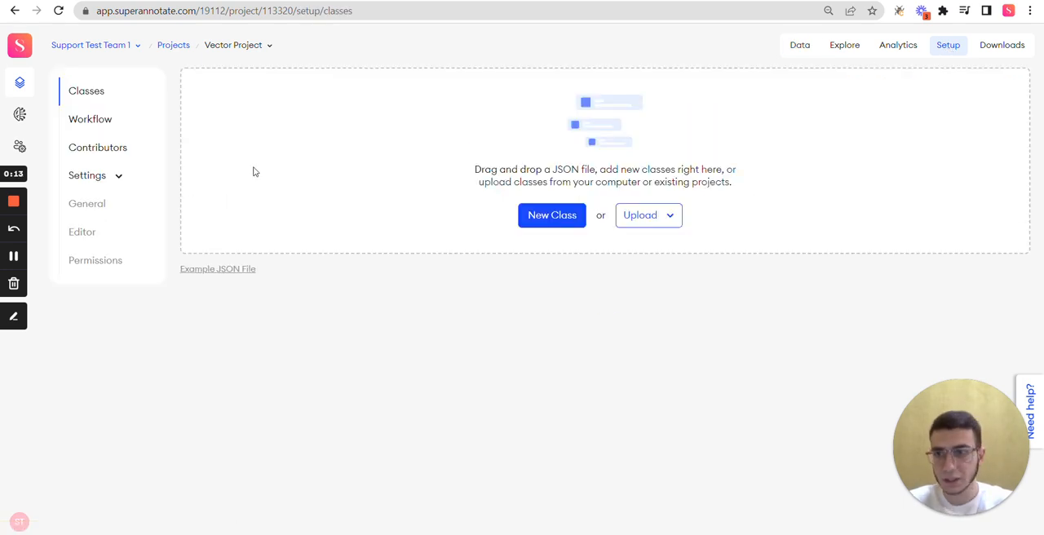
pyautogui.moveTo(98, 147)
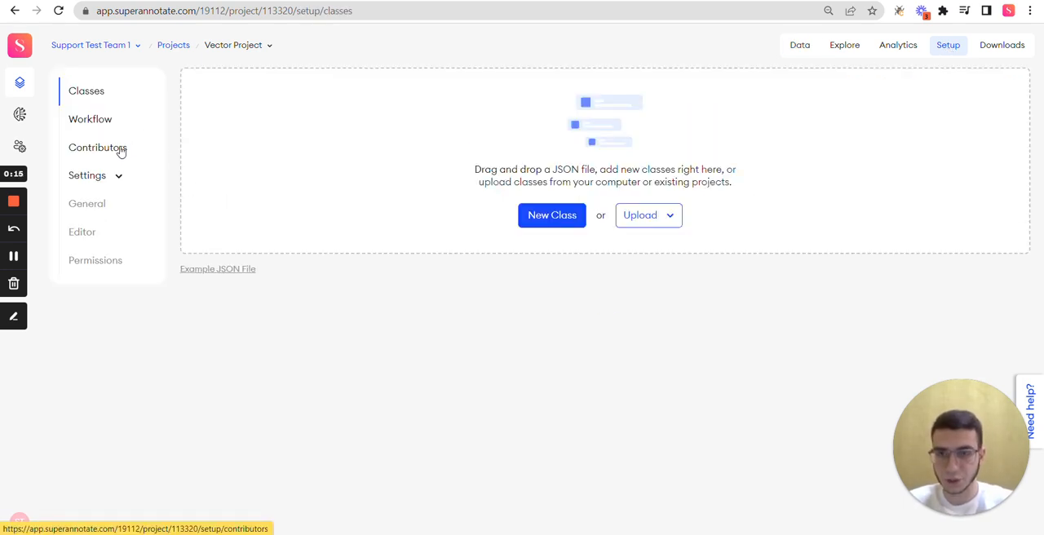
pyautogui.click(98, 147)
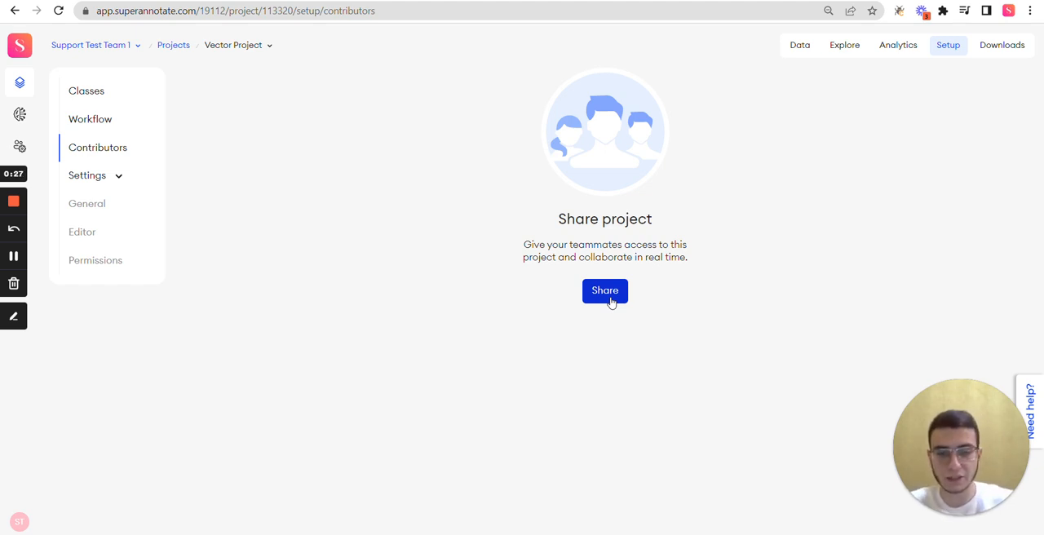
# - Share Vector Project with a teammate from Team contributors, giving them the Project Admin role
pyautogui.click(604, 291)
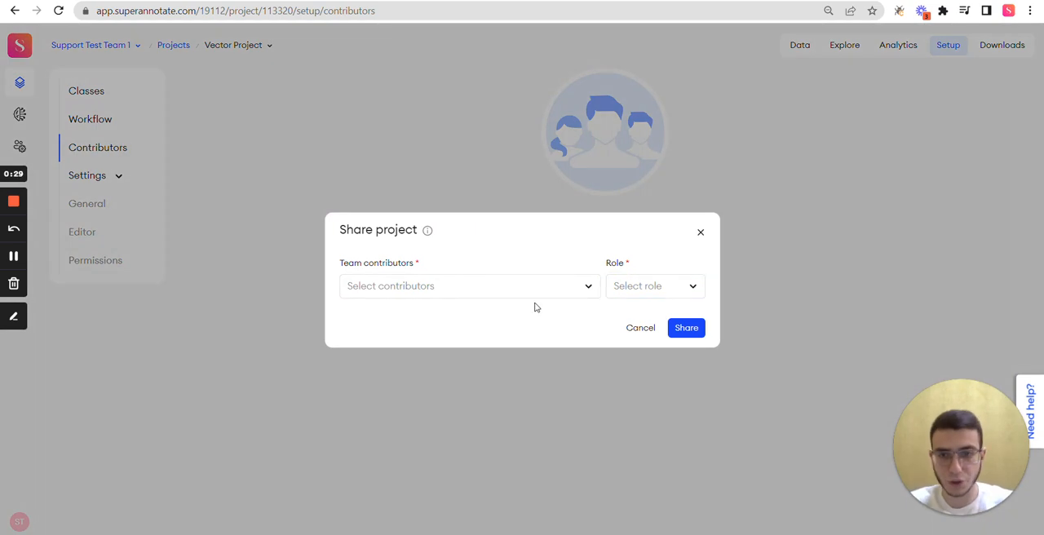
pyautogui.click(465, 286)
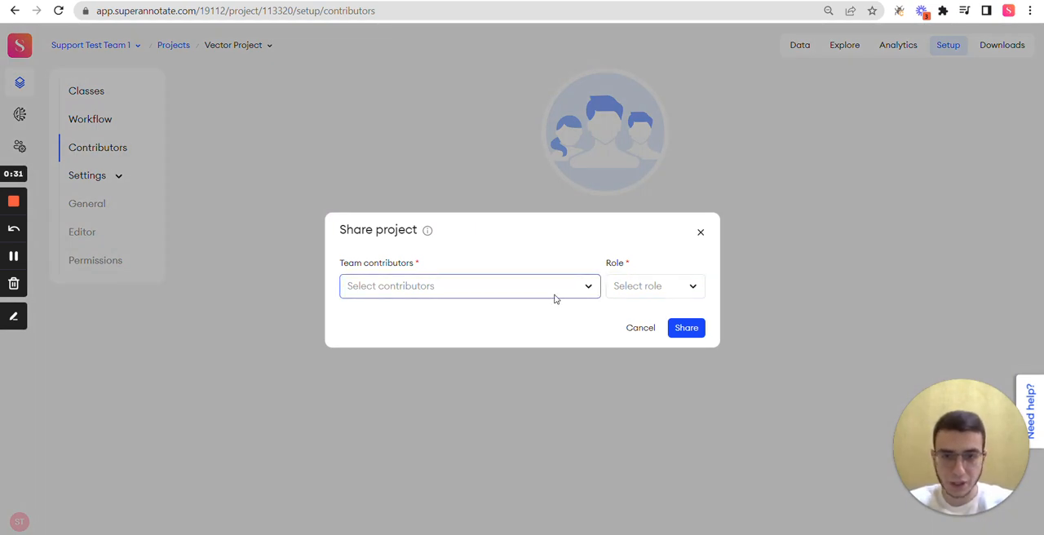
pyautogui.click(470, 285)
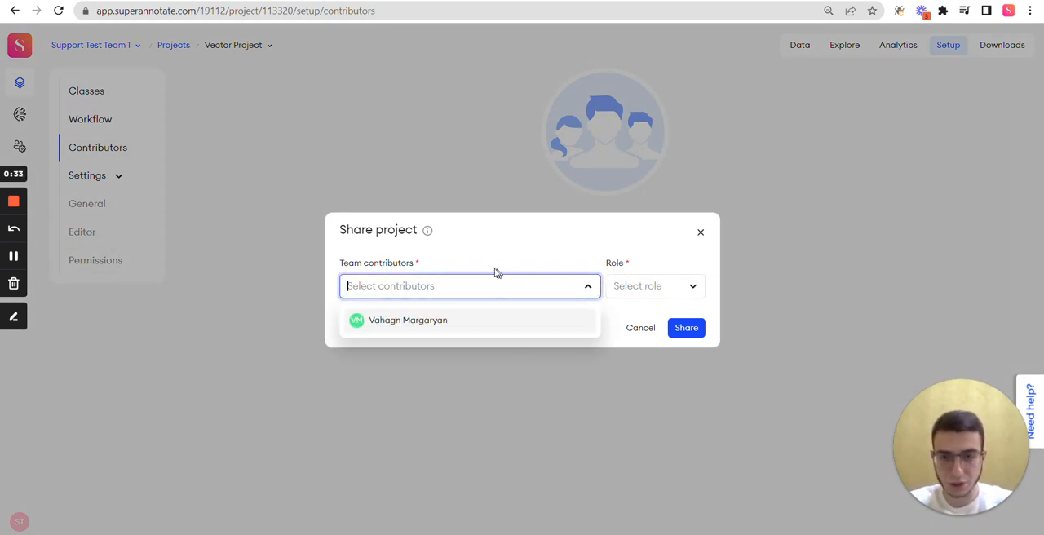
pyautogui.moveTo(457, 338)
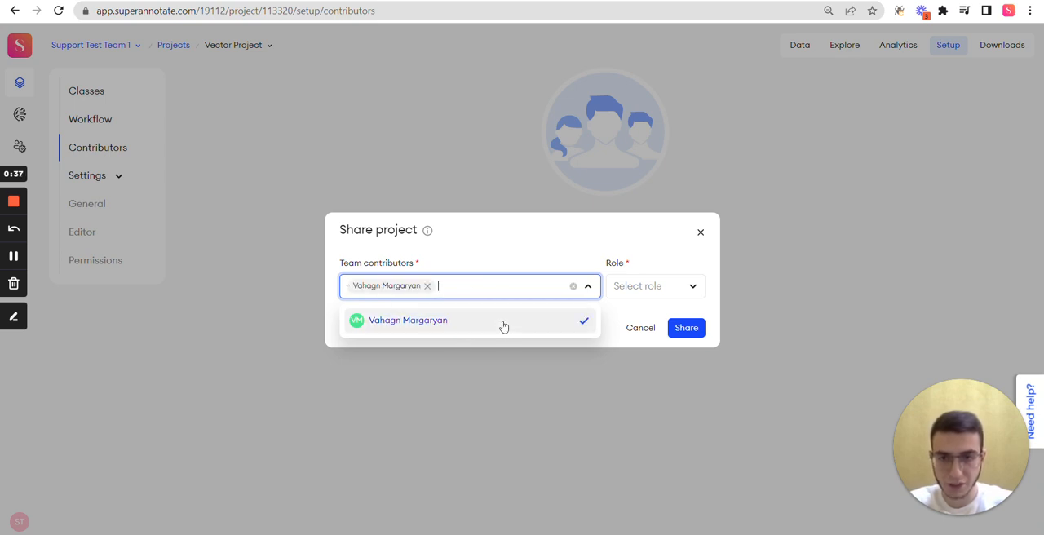
pyautogui.moveTo(534, 235)
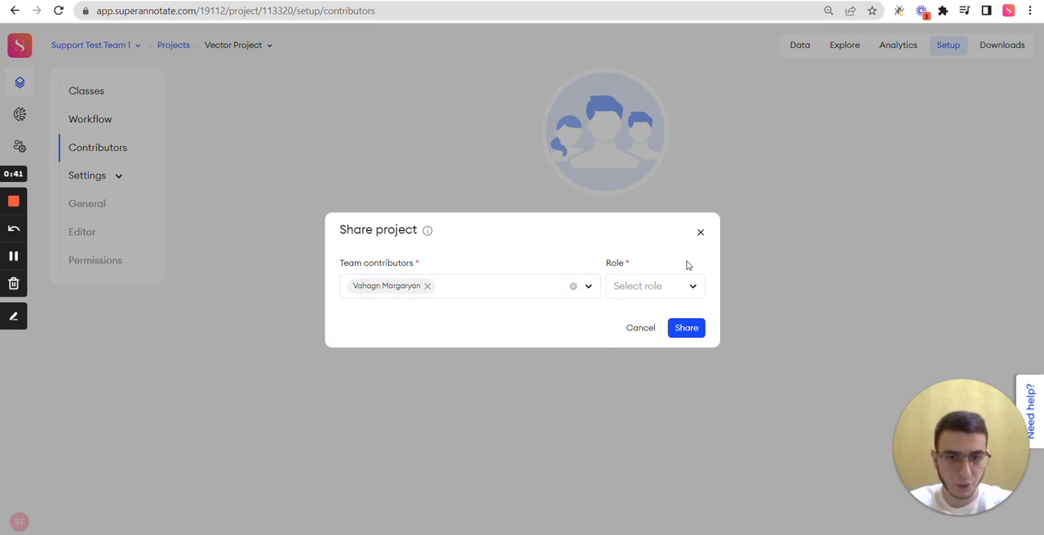
pyautogui.click(653, 285)
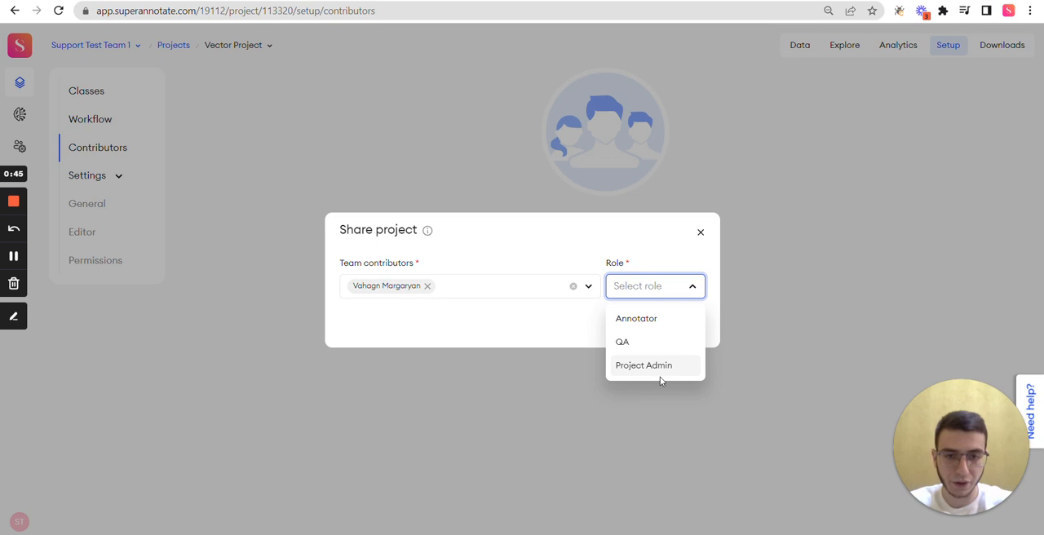
pyautogui.click(643, 365)
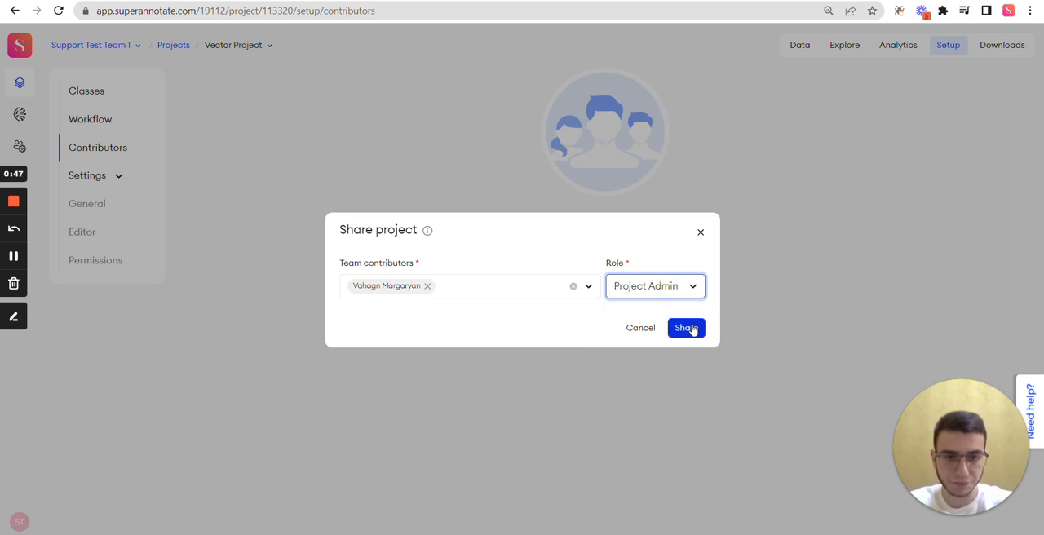
pyautogui.click(686, 326)
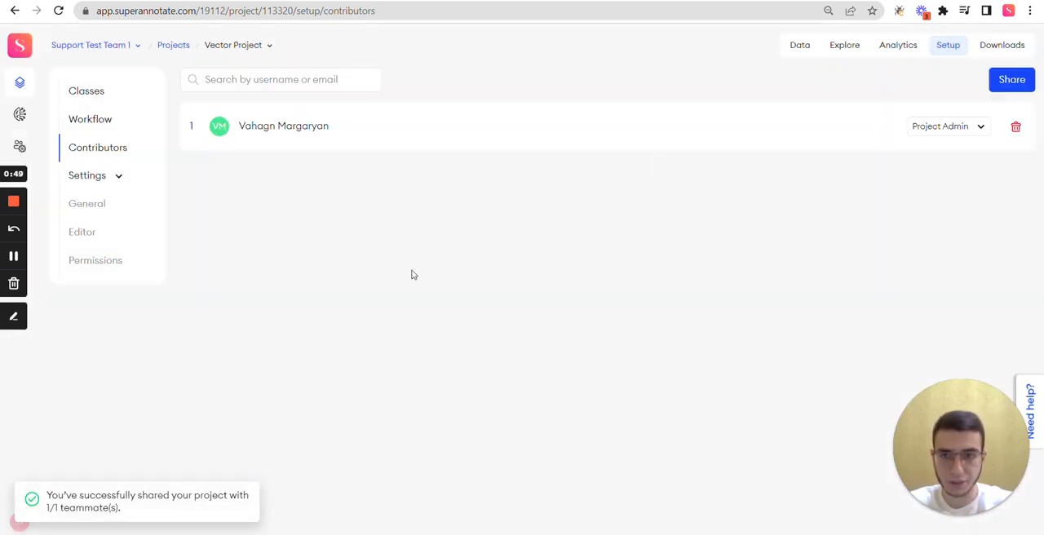
pyautogui.moveTo(318, 231)
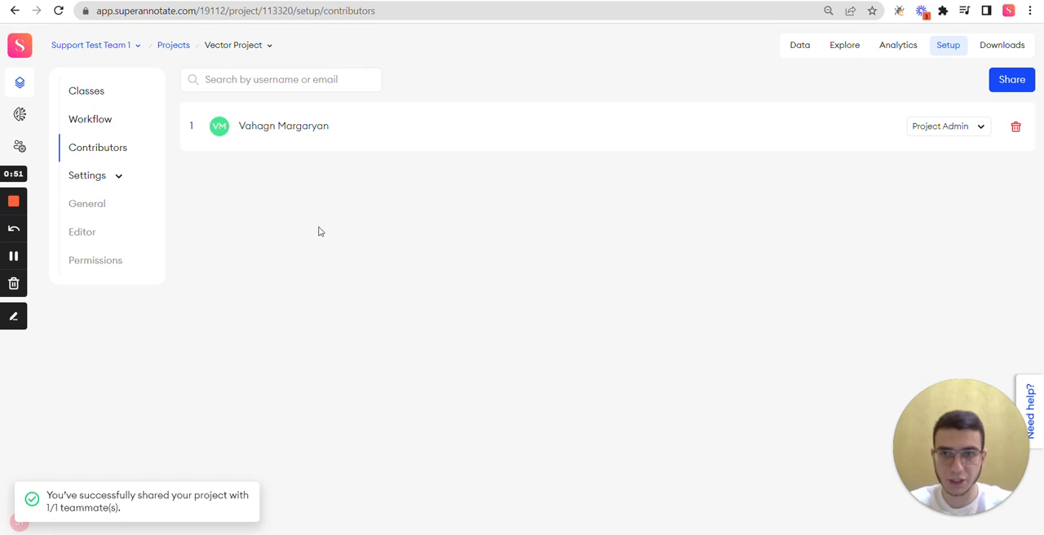
pyautogui.moveTo(762, 334)
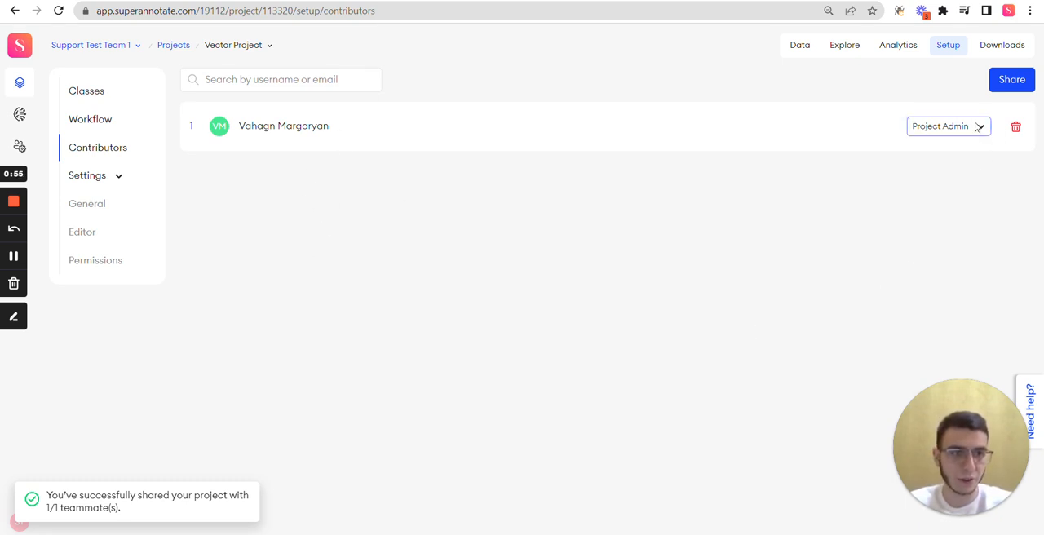
# - Change the teammate's role from Project Admin to Annotator
pyautogui.click(947, 126)
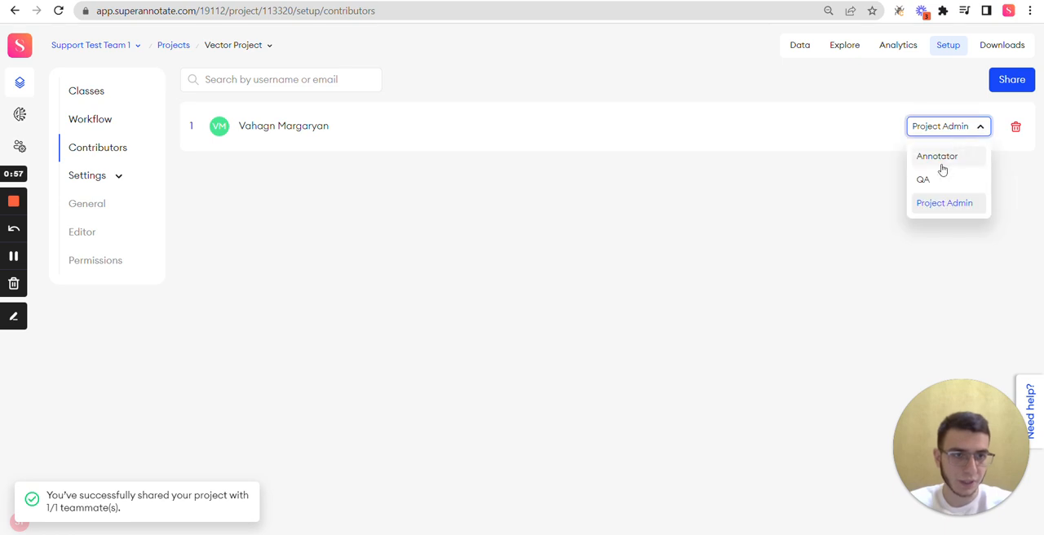
pyautogui.click(937, 157)
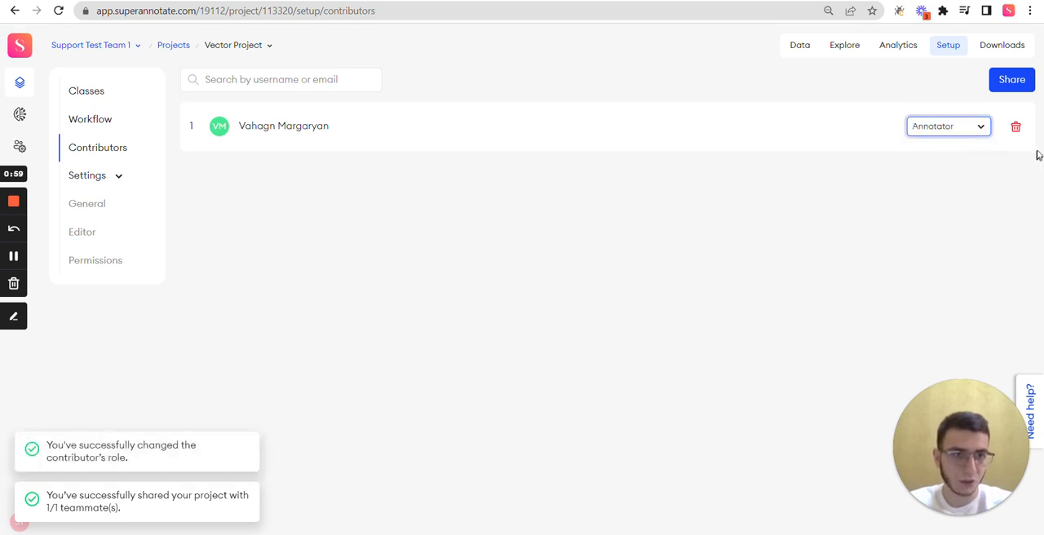
pyautogui.moveTo(914, 227)
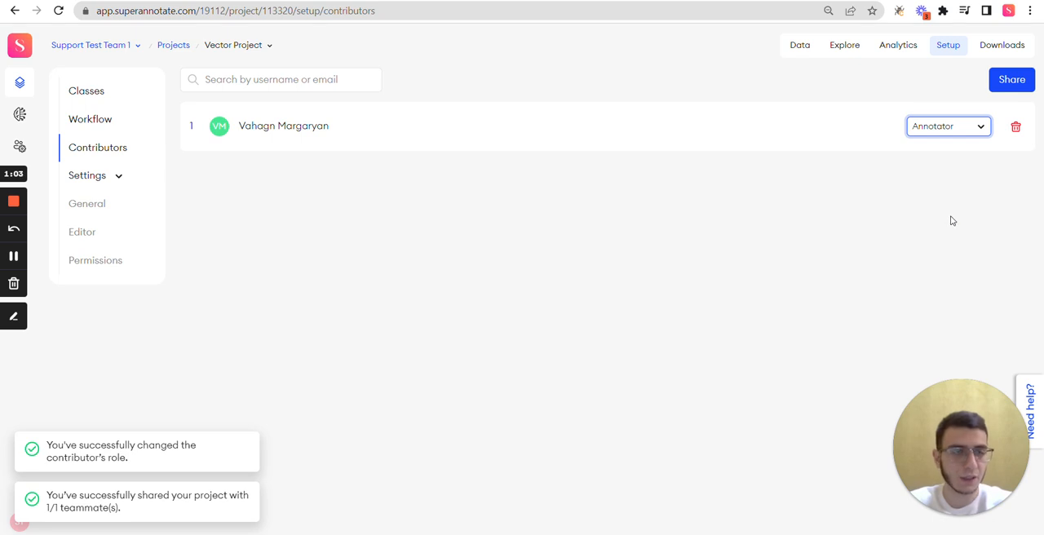
# - Remove the teammate from Vector Project, leaving the contributors list empty
pyautogui.click(1015, 128)
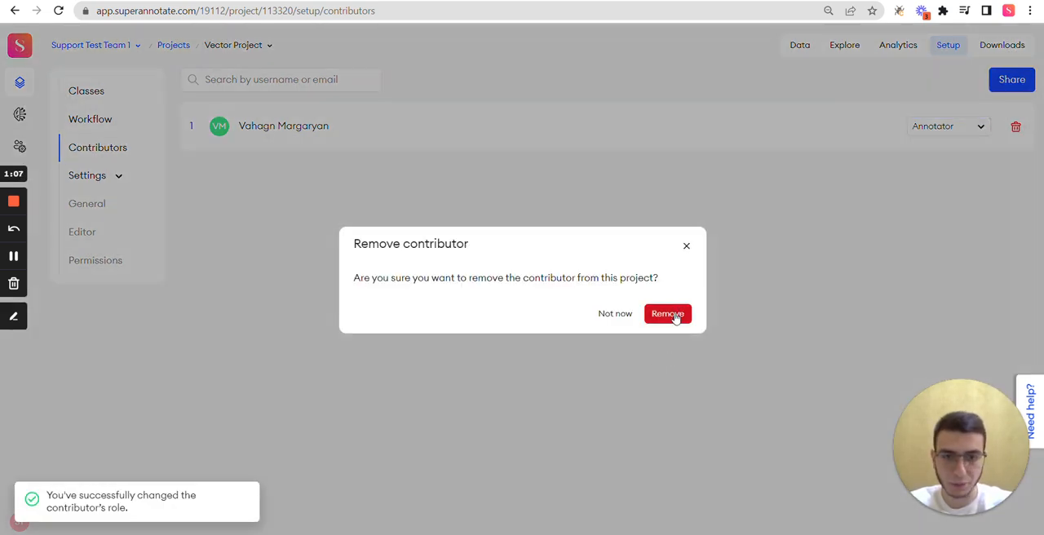
pyautogui.click(668, 314)
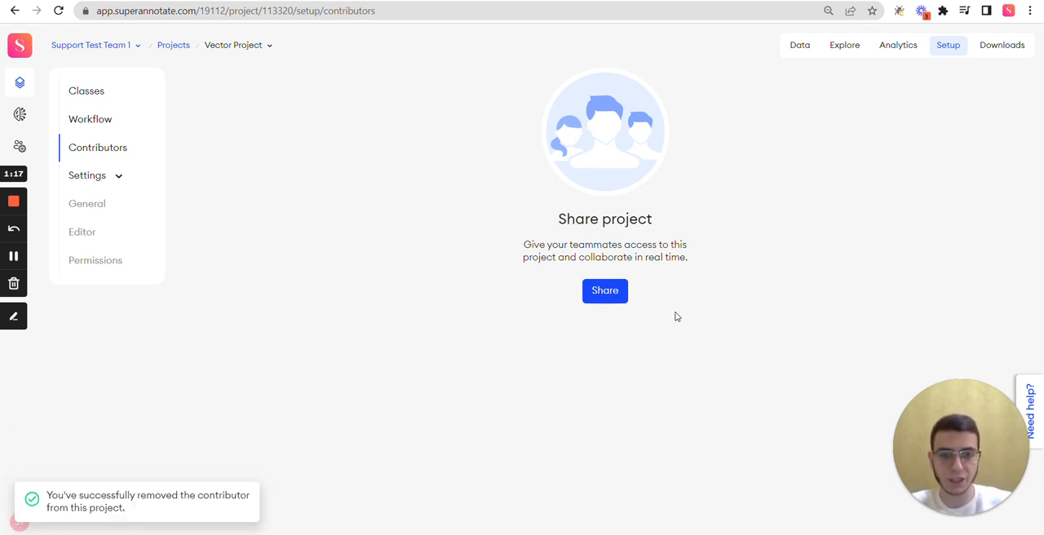
pyautogui.moveTo(225, 254)
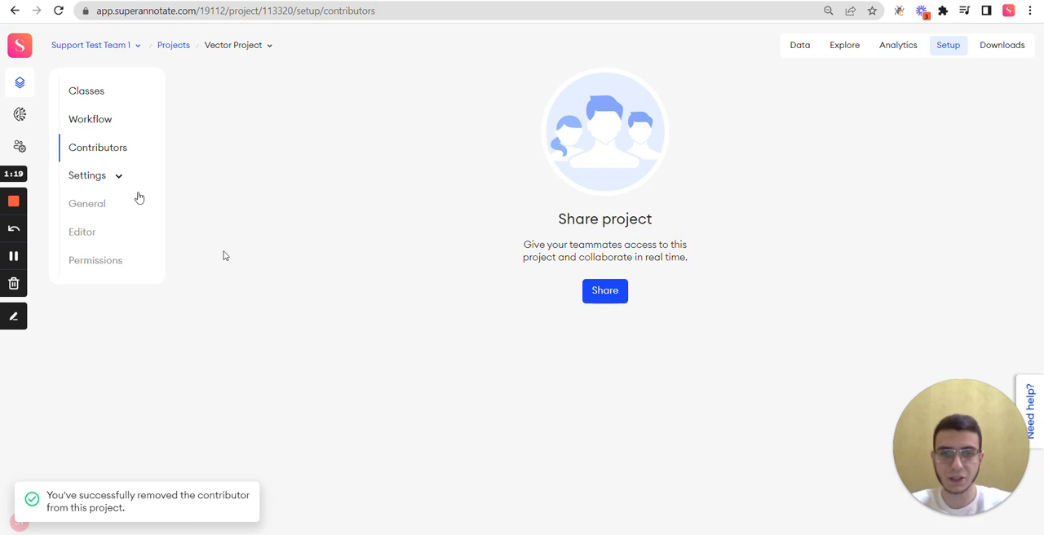